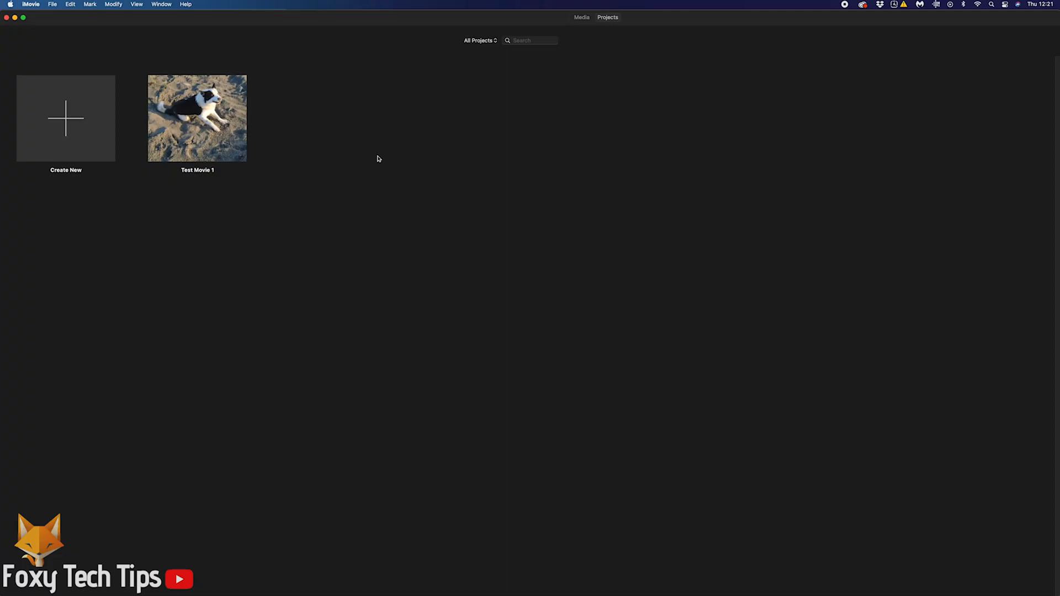
mouse_move(356, 163)
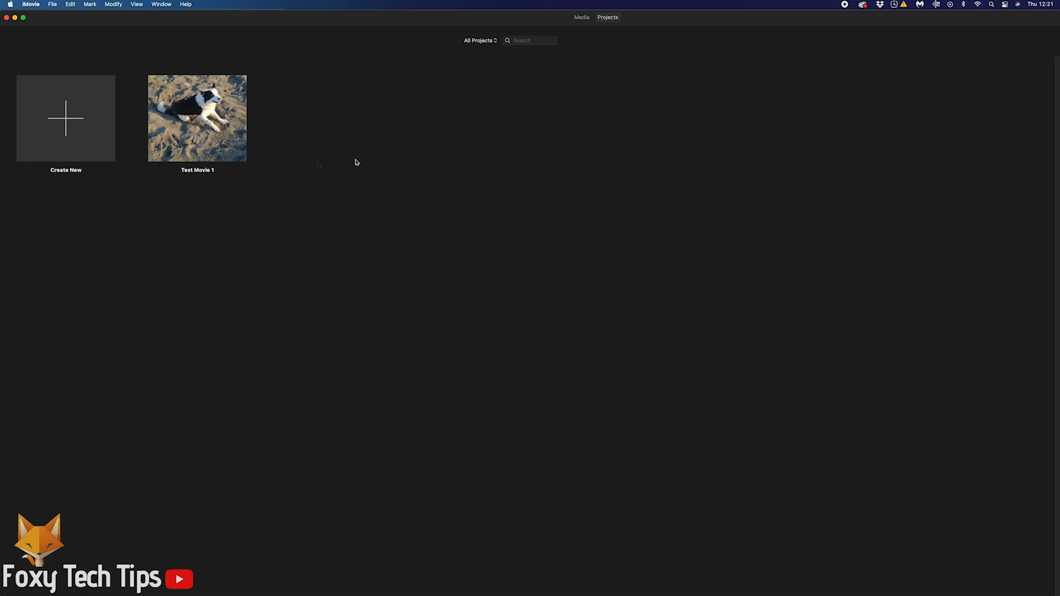
Step: Open the Test Movie 1 project and park the playhead on the pig clip
double_click(196, 117)
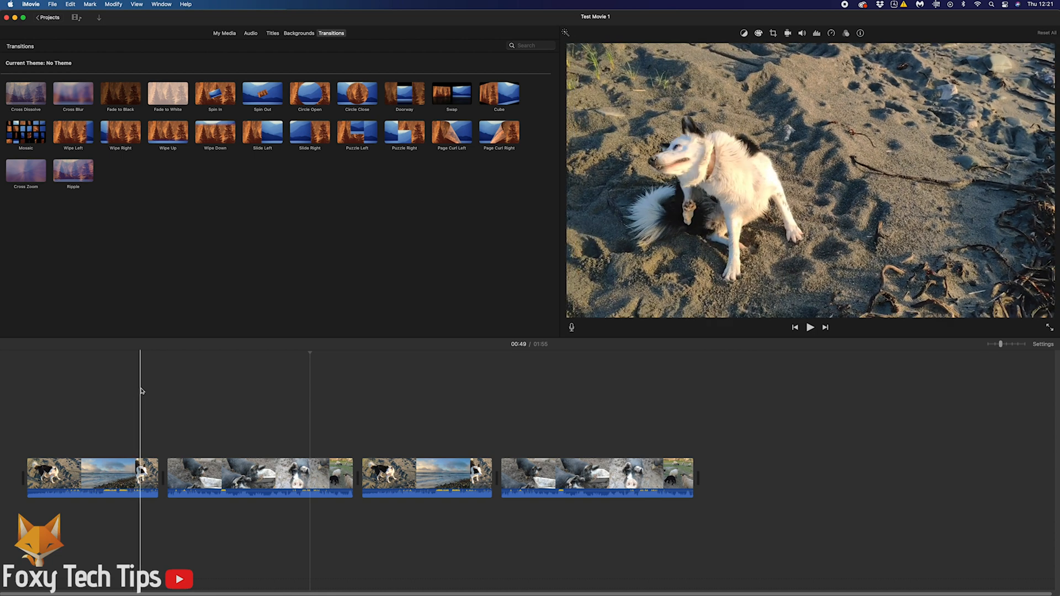
left_click(179, 478)
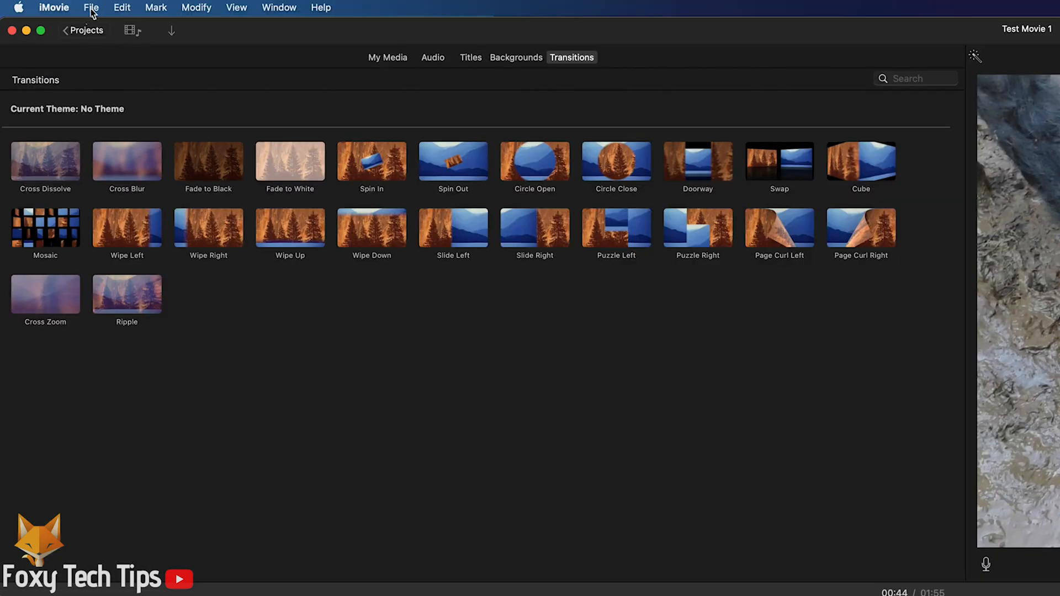
Step: Start File > Share > Image to export the current pig frame as a still
left_click(90, 7)
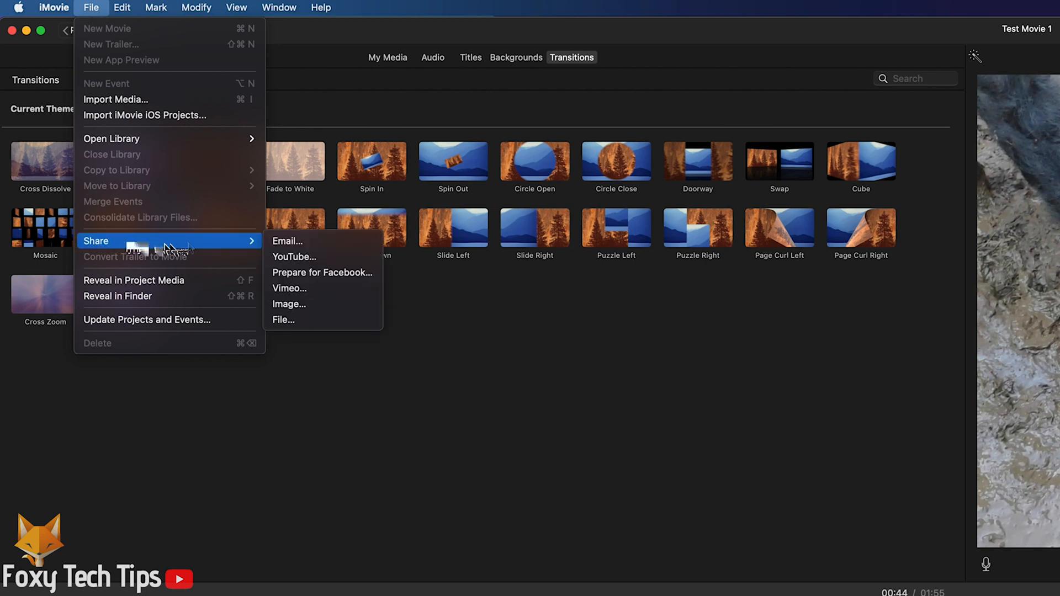
mouse_move(304, 304)
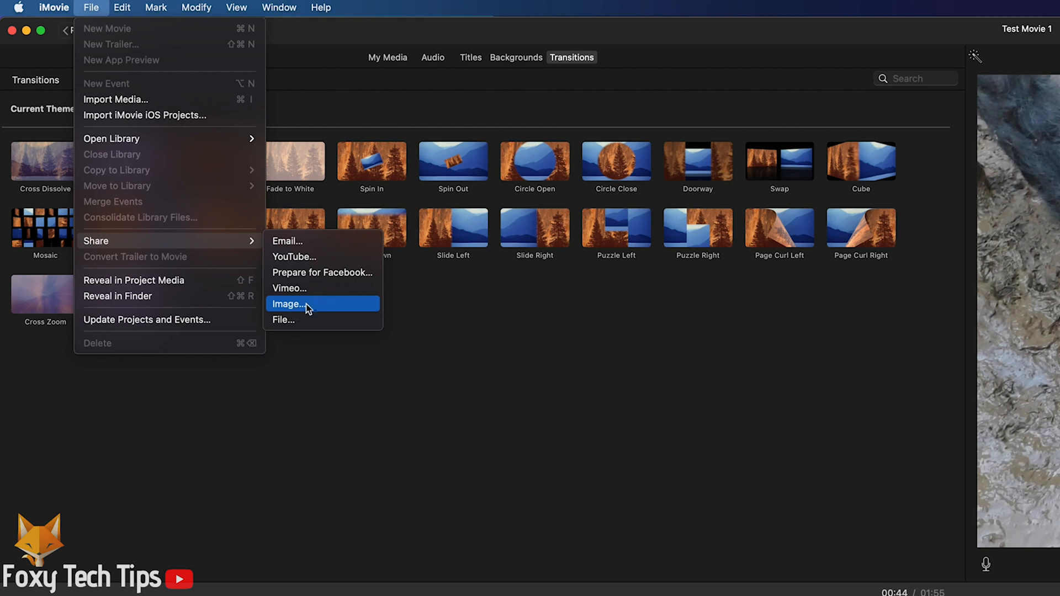
left_click(306, 304)
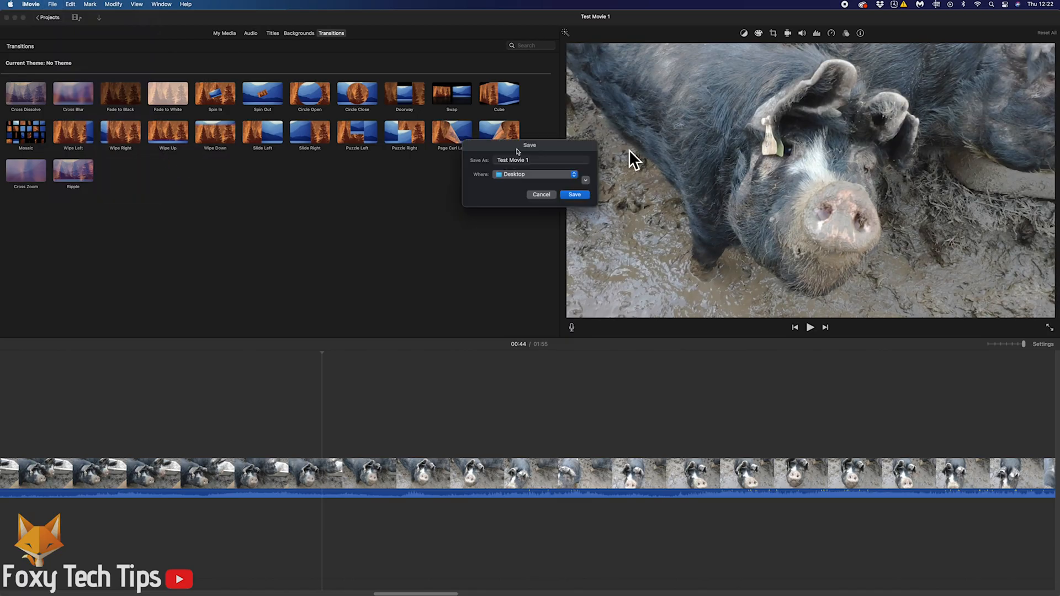
Step: Save the frame as 'pig image' (pig image.jpg) on the Desktop
type("A")
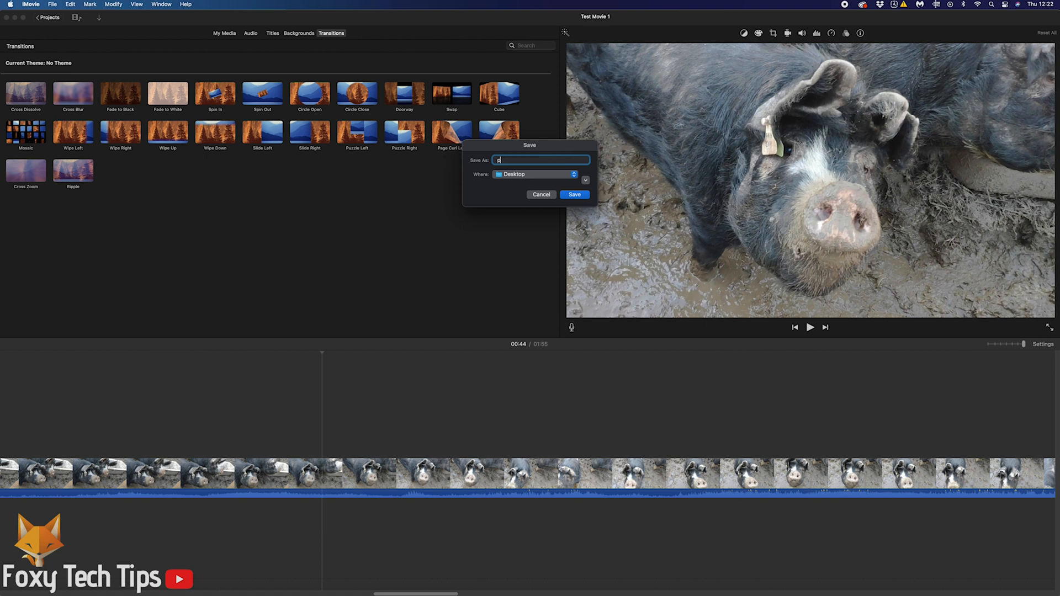
type("pig image")
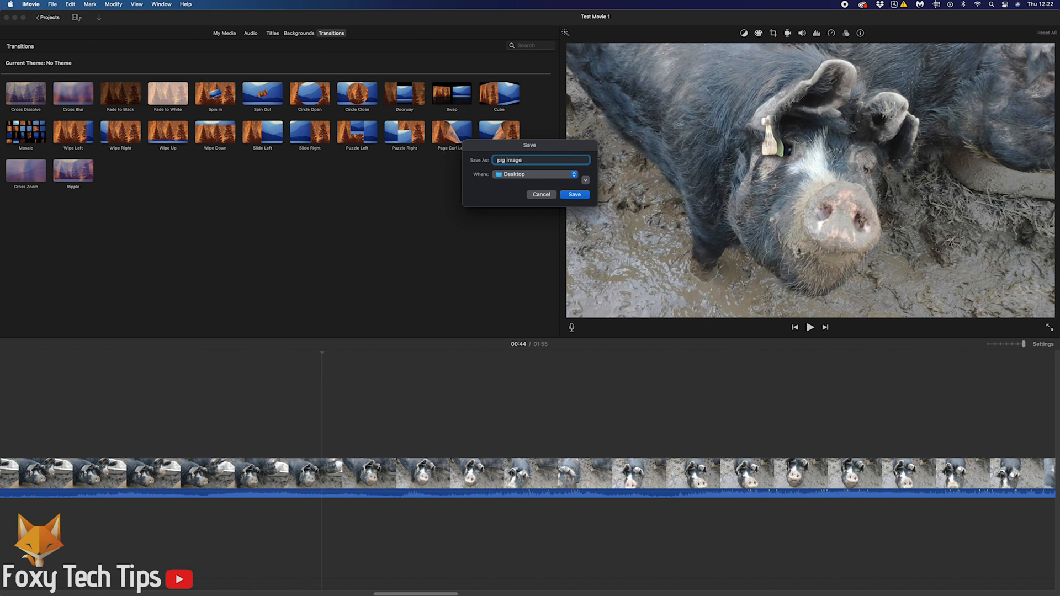
left_click(574, 194)
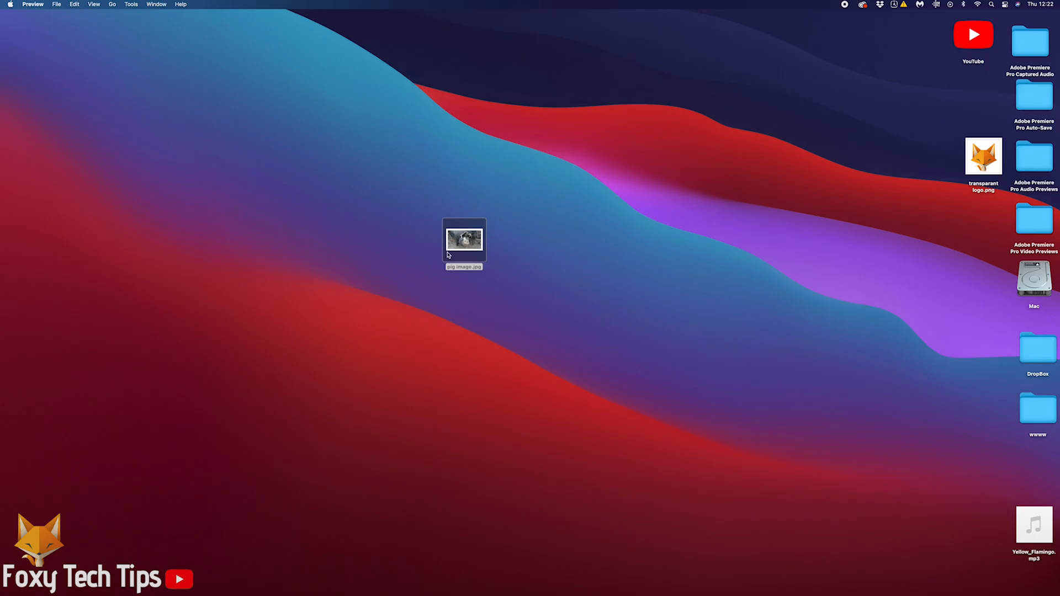
Step: Check pig image.jpg in Preview, then close it
double_click(463, 240)
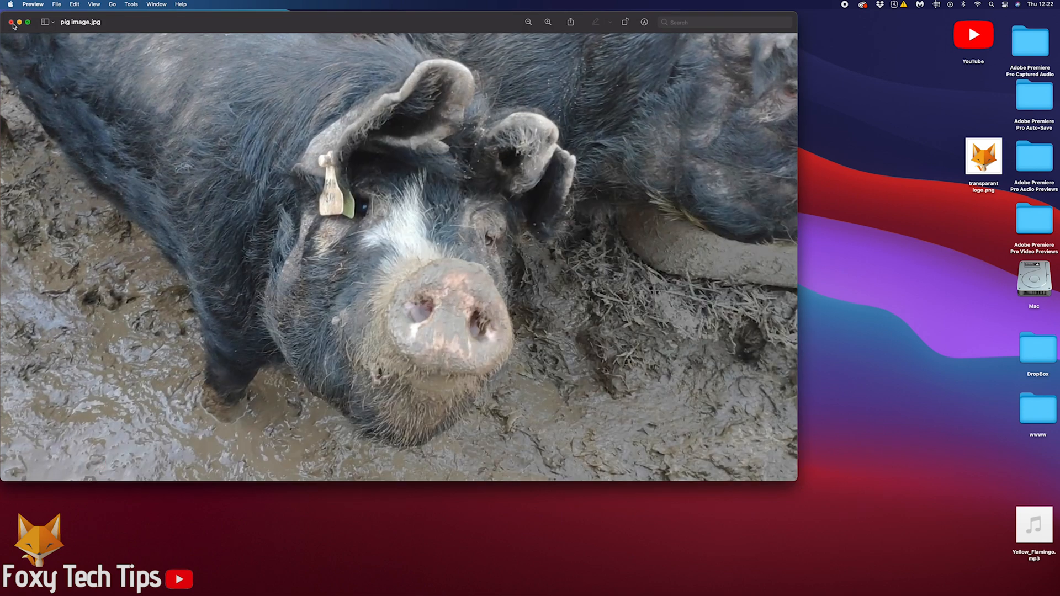
left_click(11, 22)
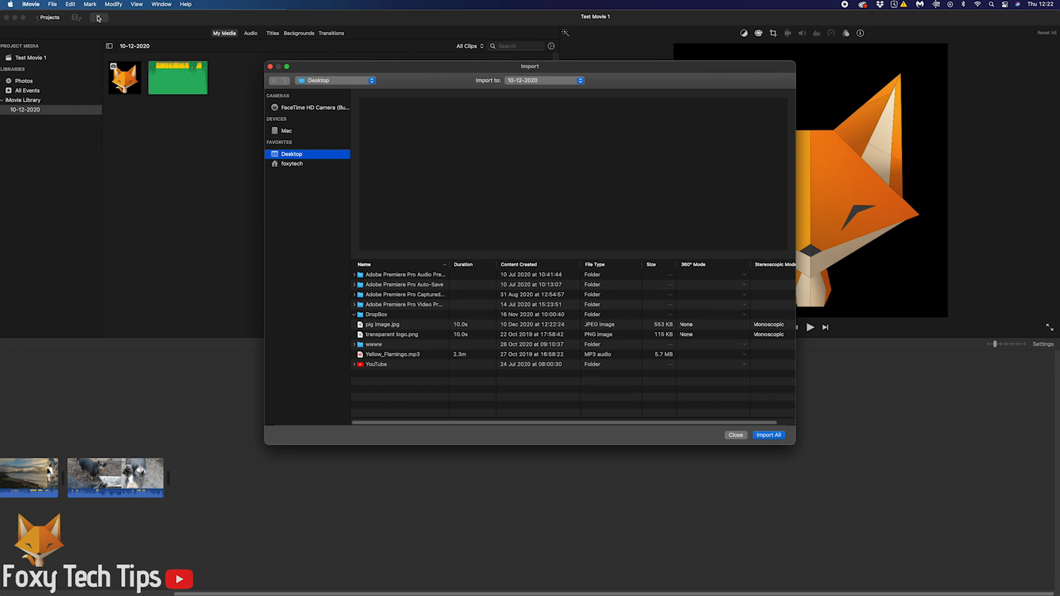
Step: Import pig image.jpg into iMovie and stretch its still clip much longer on the timeline
left_click(381, 324)
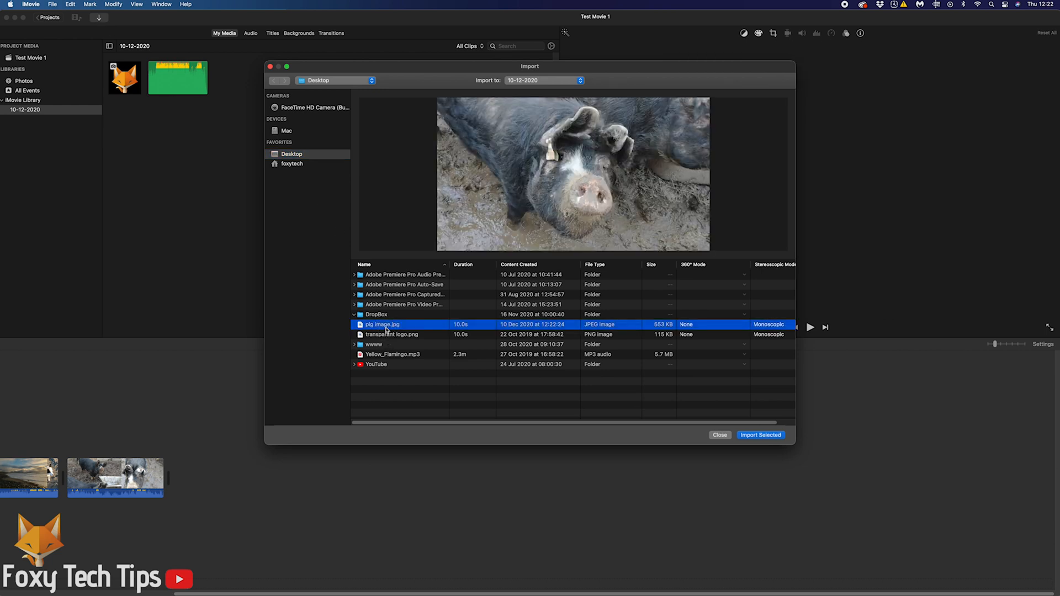
left_click(761, 434)
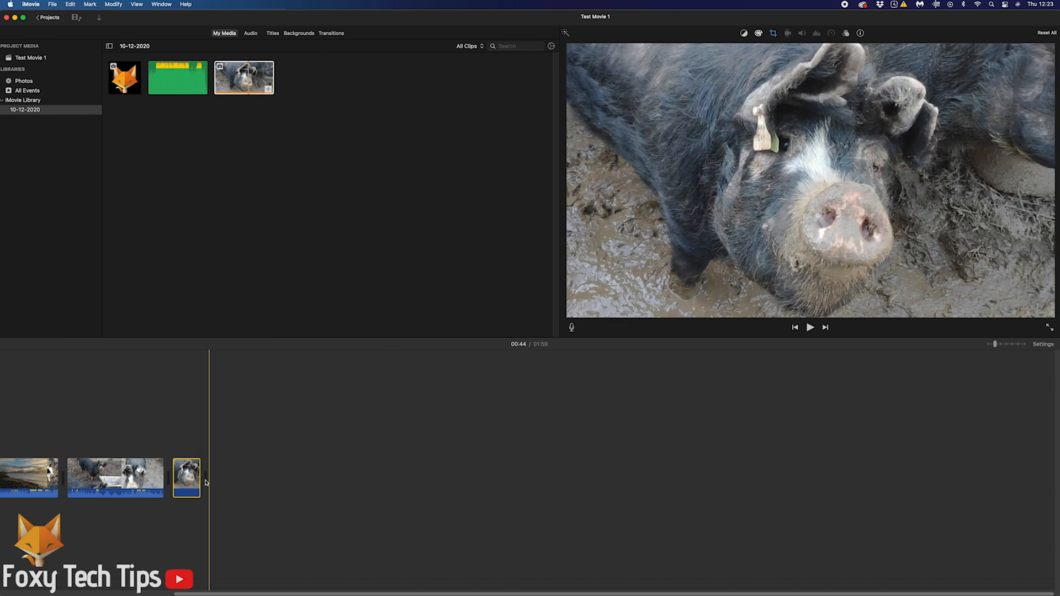
left_click_drag(210, 478, 655, 478)
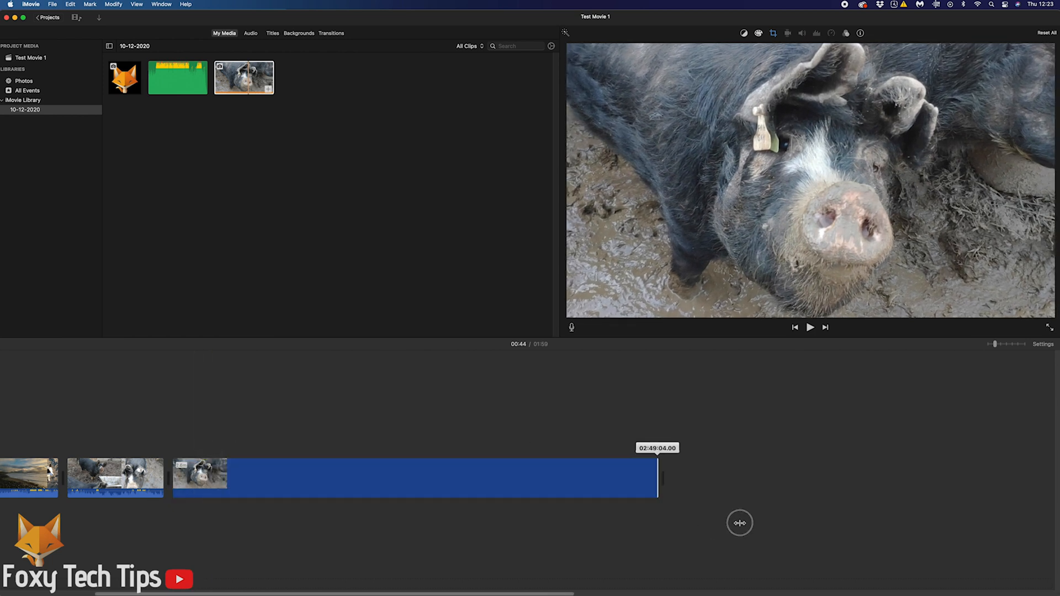